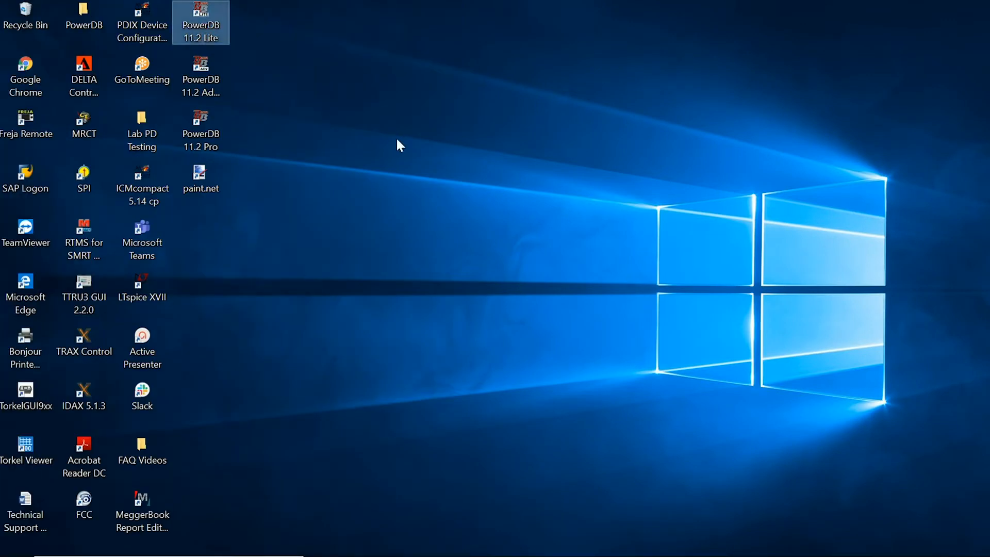
Step: Launch PowerDB 11.2 Lite and scroll the instrument list to Transformer/Power Factor Test Sets
double_click(201, 21)
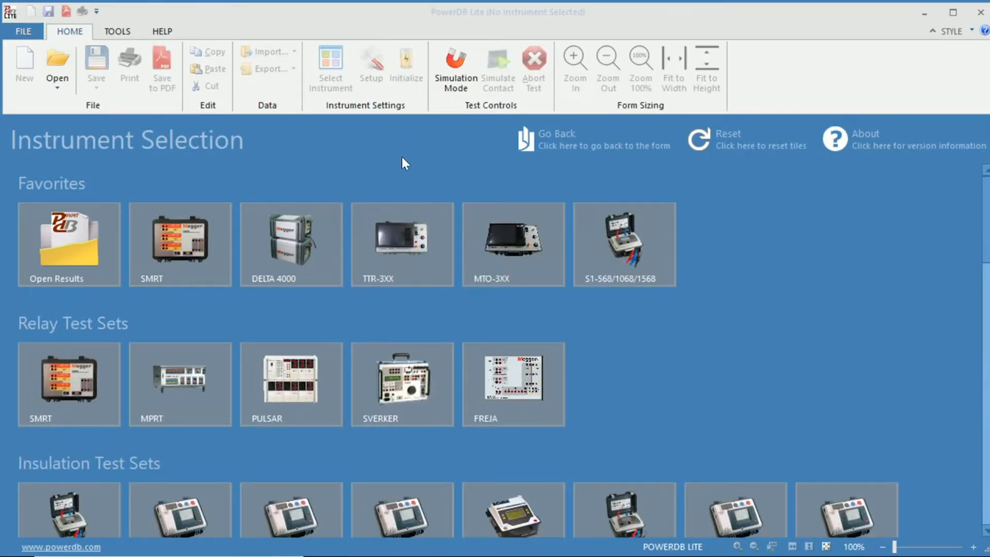
mouse_move(534, 259)
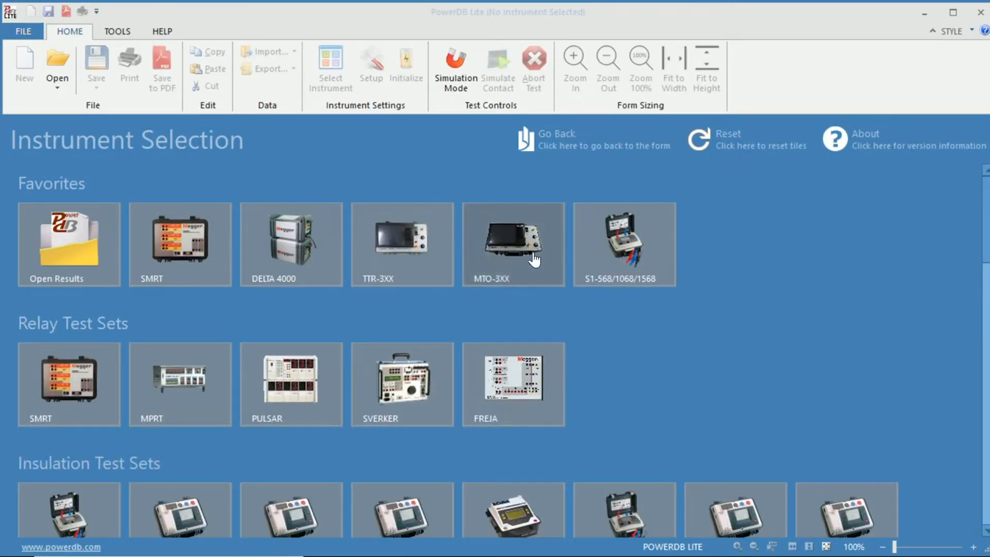
scroll("down", 3)
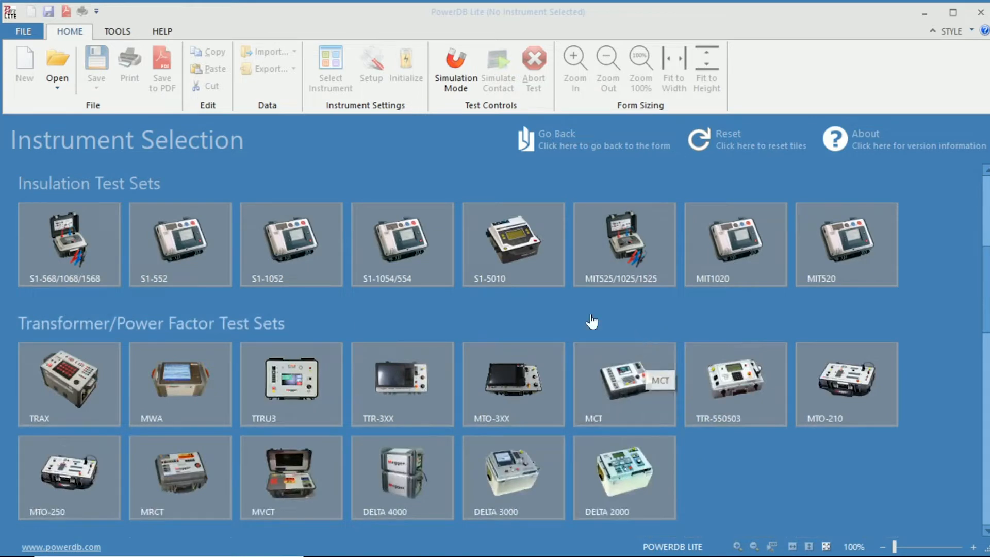
scroll("down", 3)
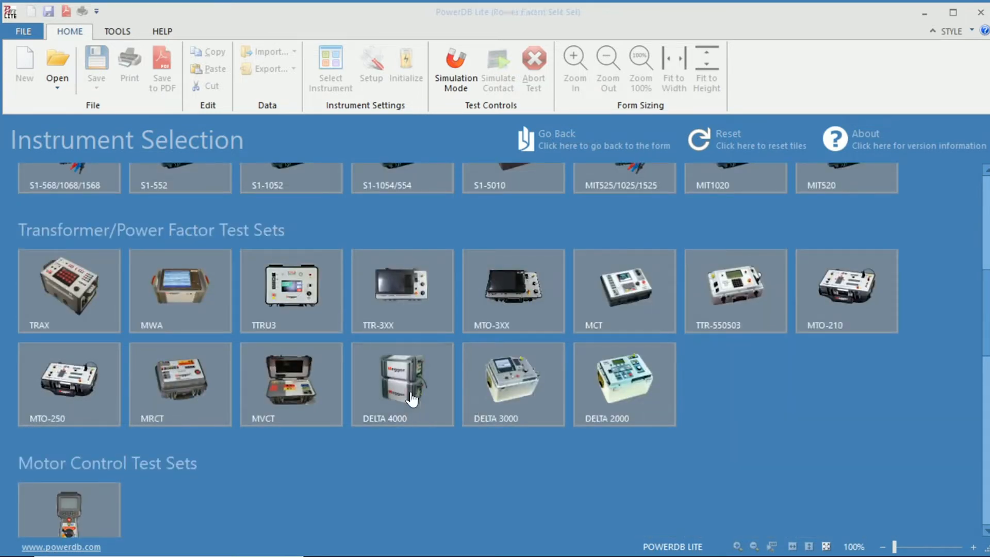
Step: Choose the DELTA 4000 instrument to reach the PF two-winding transformers form
left_click(402, 384)
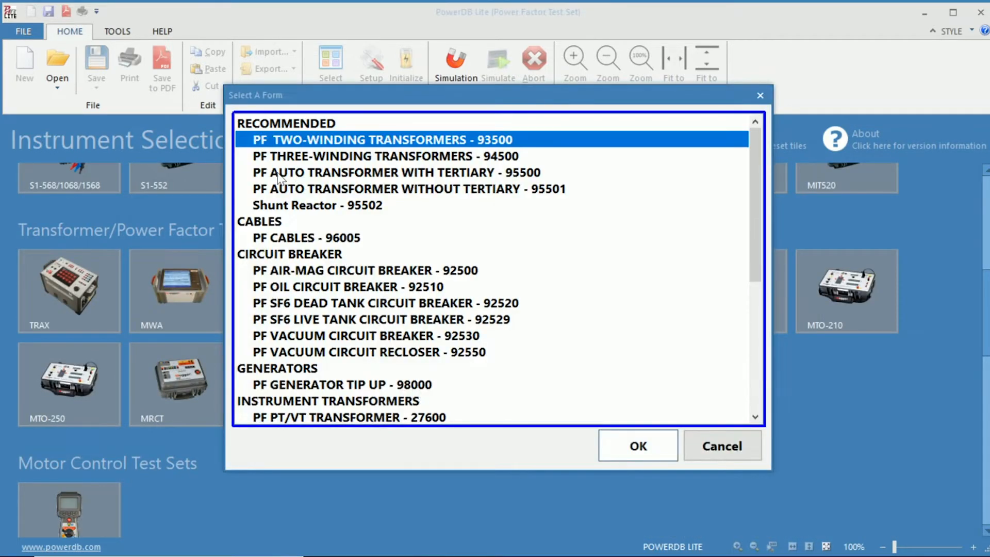
mouse_move(437, 142)
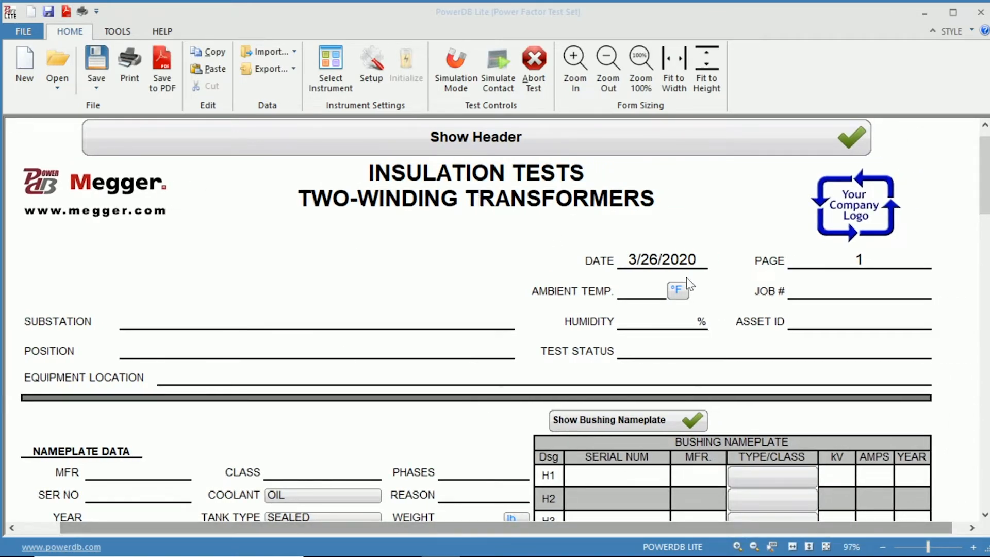
Step: Scroll the transformer form down to the Multiple Quick Tests table
scroll("down", 3)
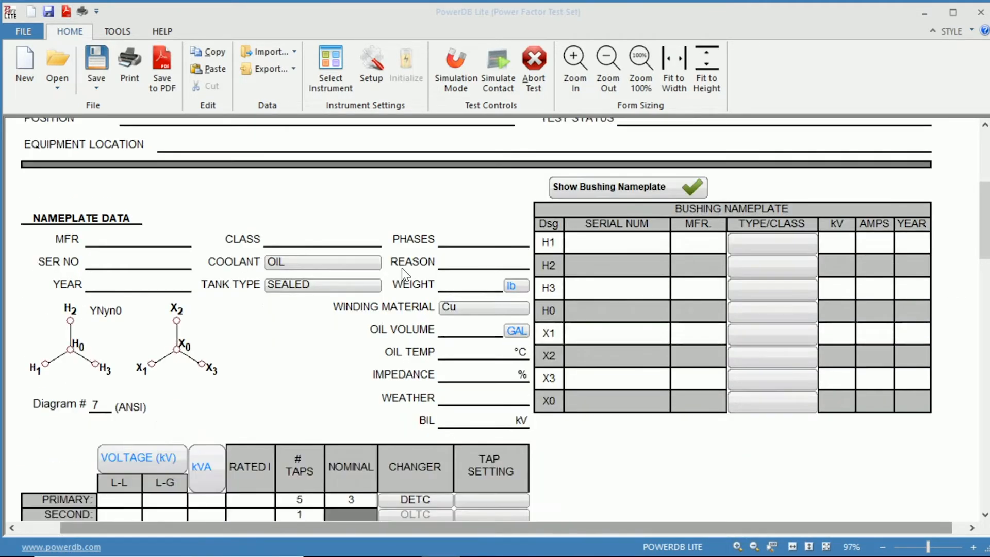
scroll("down", 3)
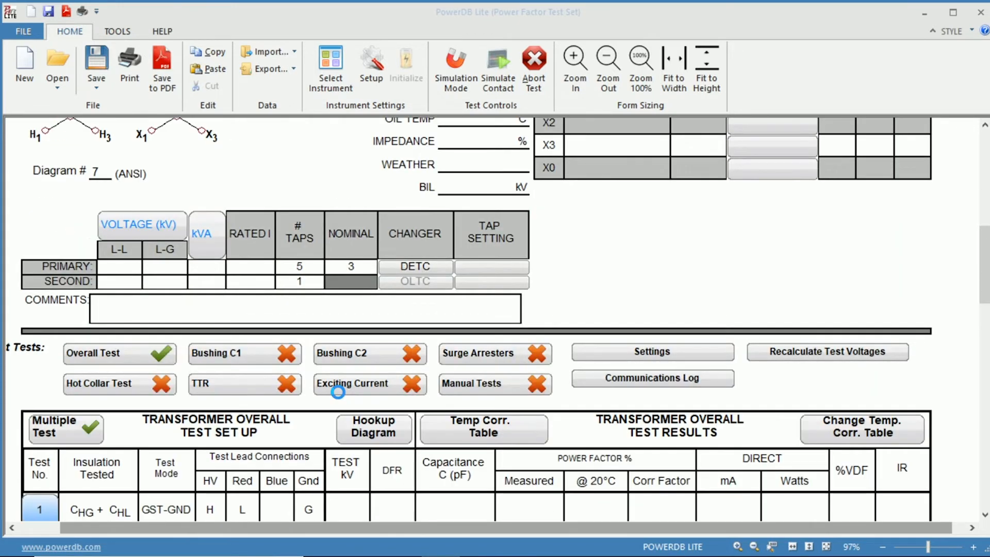
scroll("down", 3)
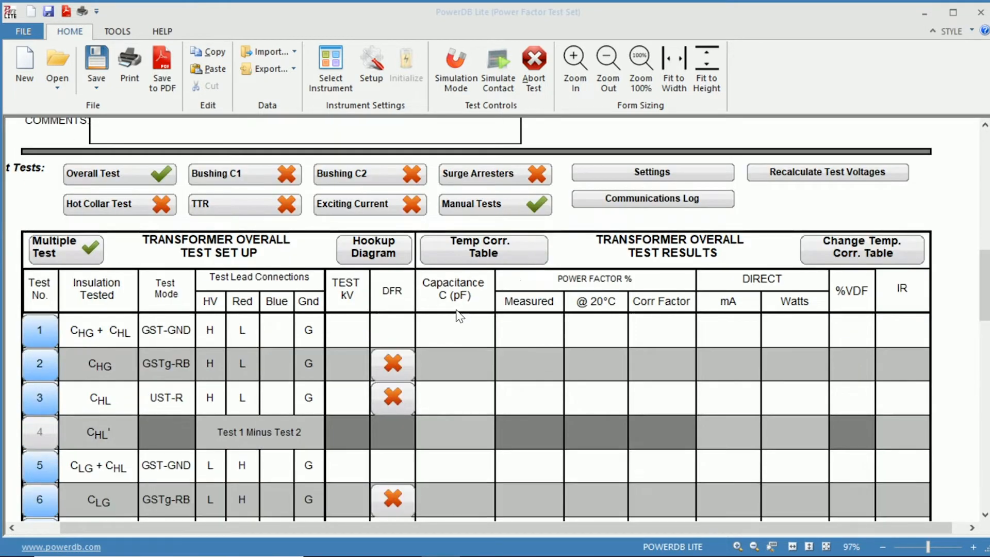
scroll("down", 3)
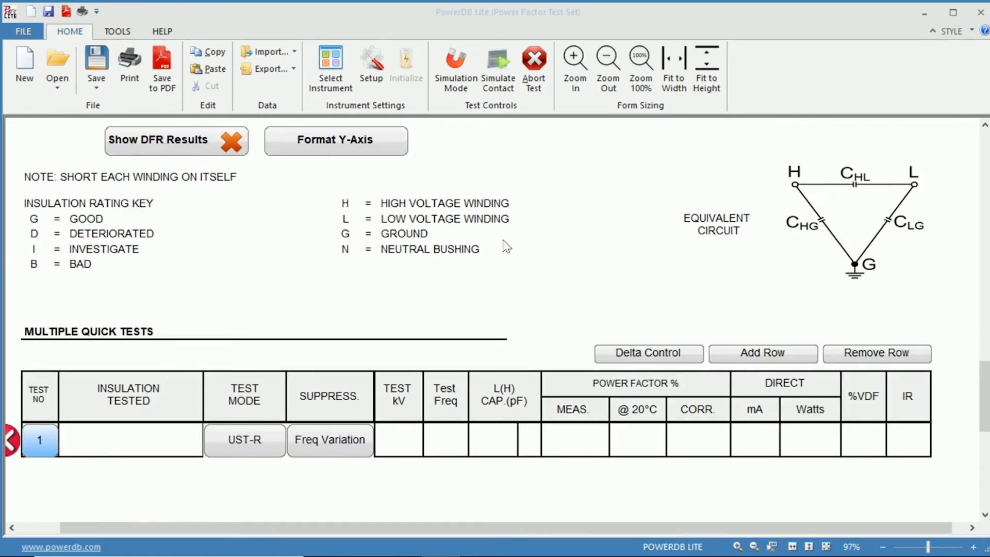
mouse_move(343, 499)
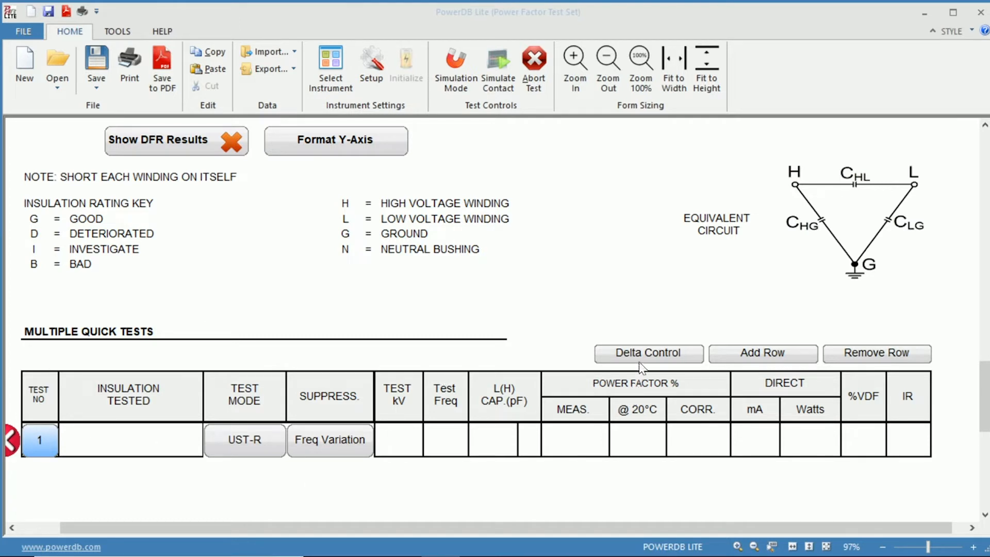
mouse_move(646, 359)
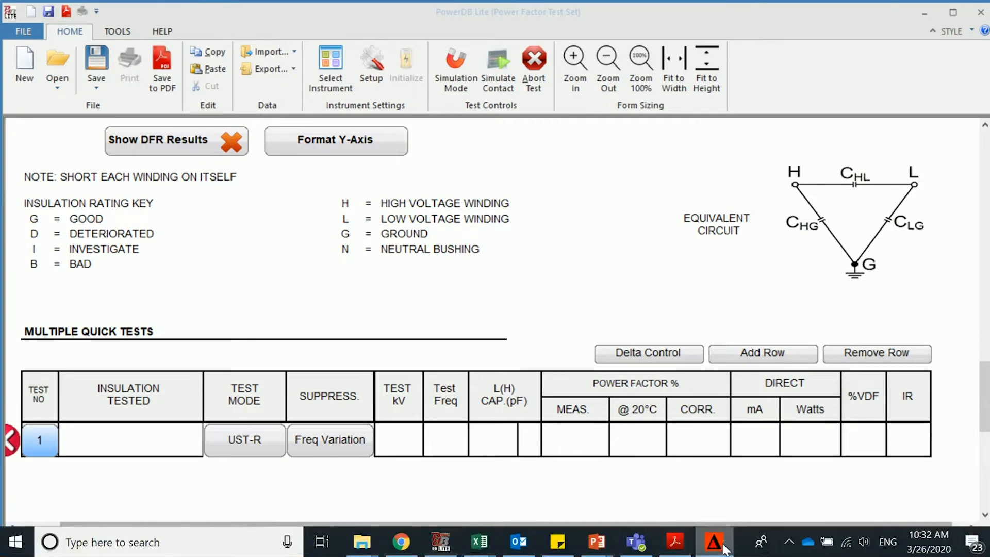
Step: Bring the Delta Control forward and choose Auto Tipup Test at 60 Hz
left_click(648, 353)
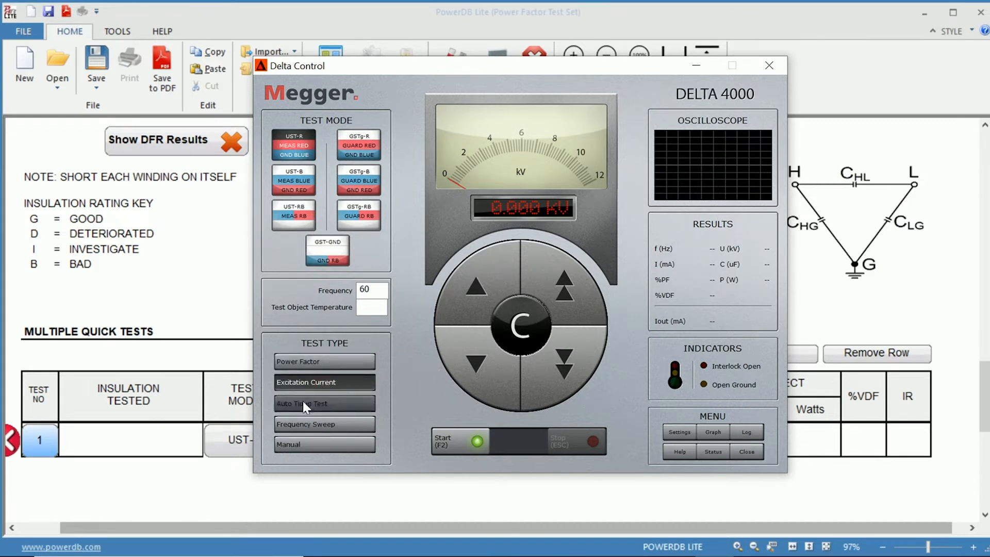
left_click(324, 403)
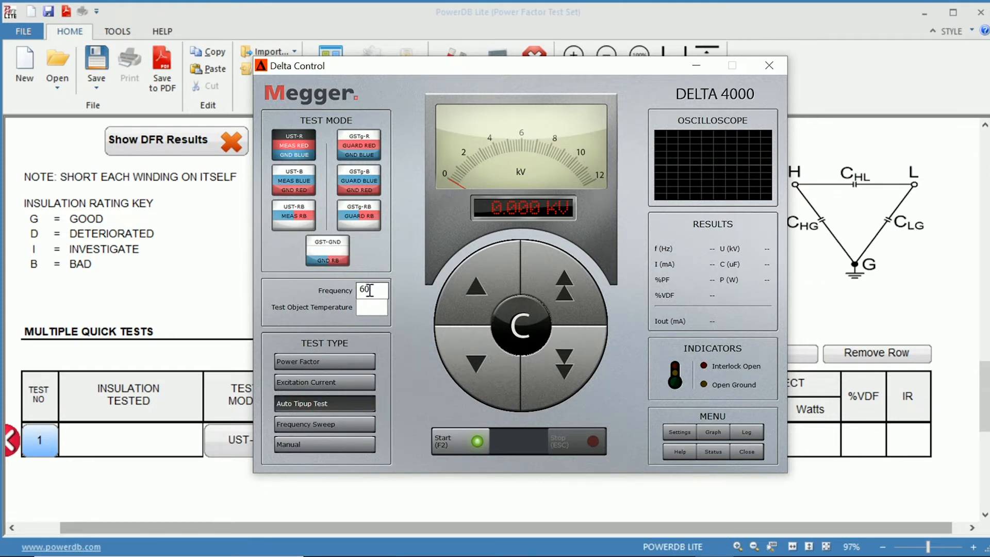
left_click(372, 307)
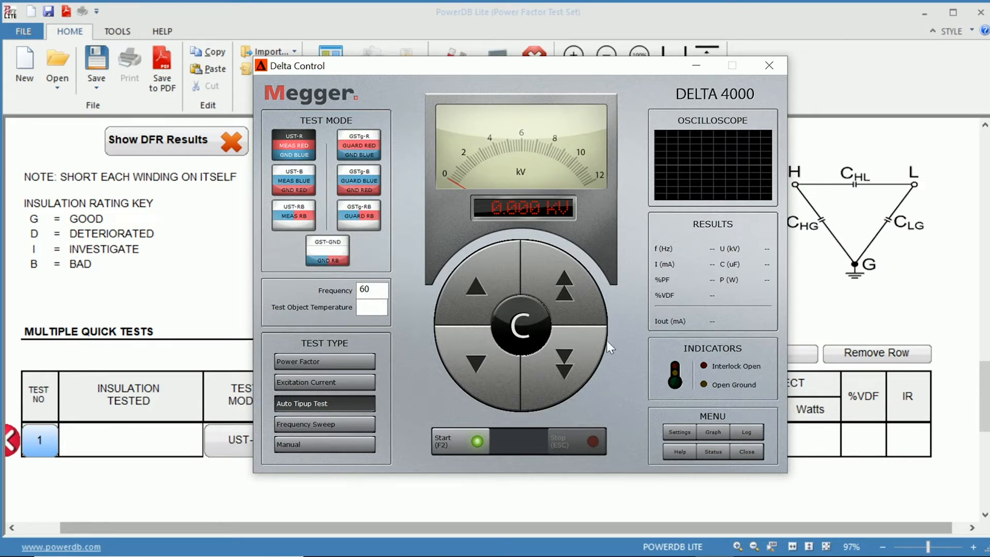
Step: Raise the Delta Control test voltage setpoint to 10.000 kV
left_click(565, 280)
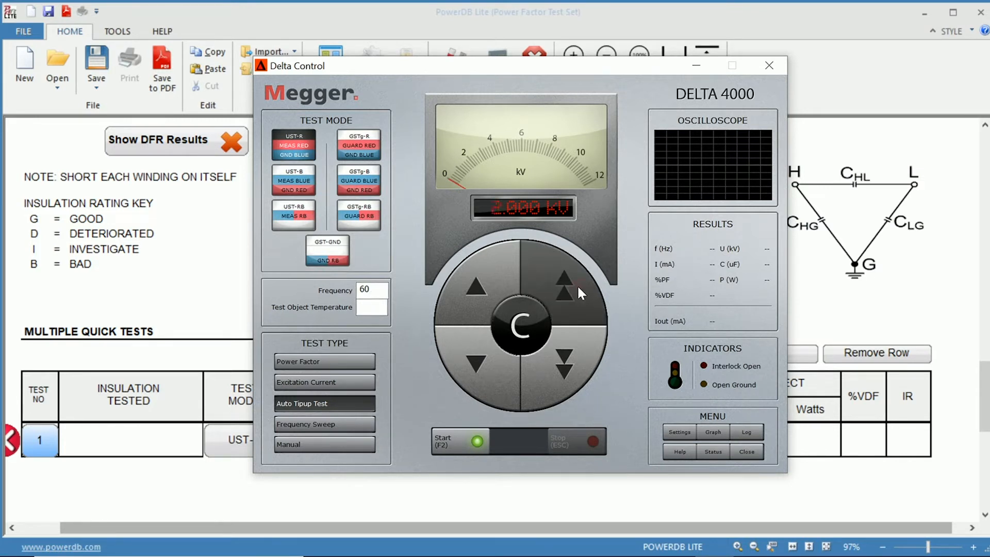
left_click(564, 279)
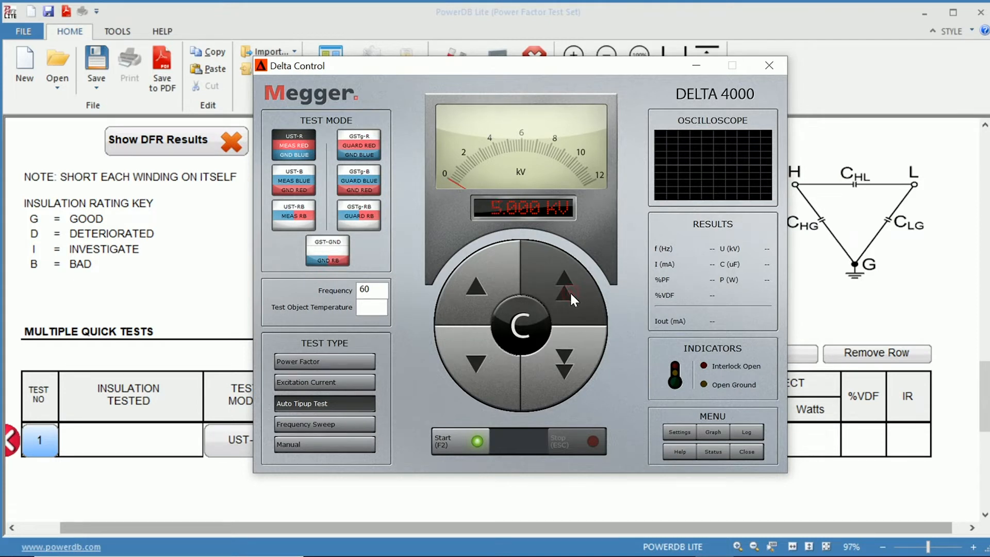
left_click(565, 277)
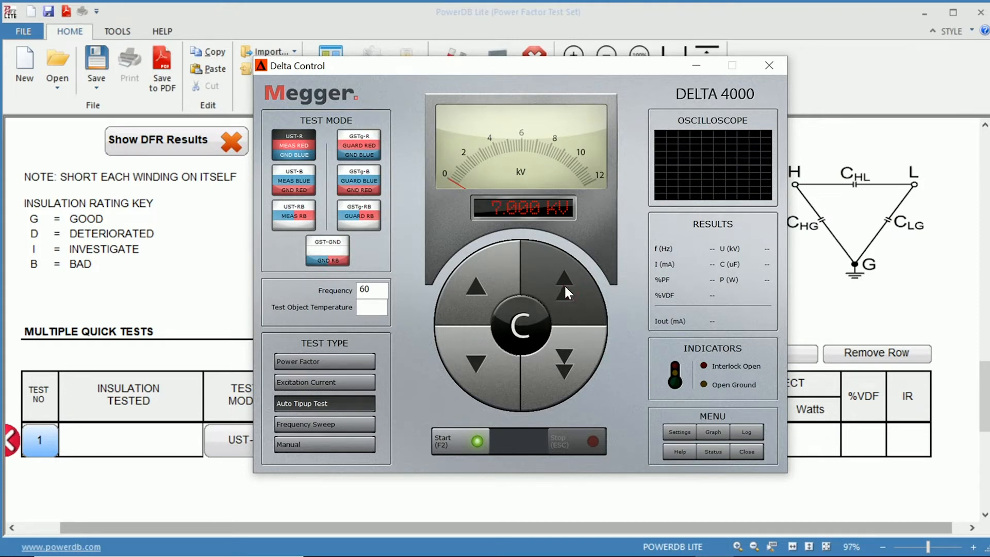
left_click(564, 278)
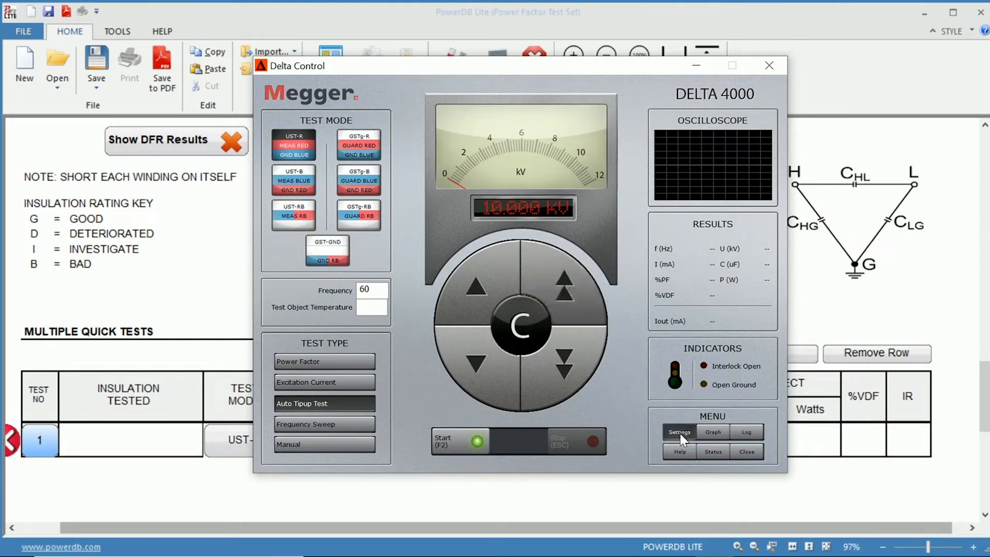
Step: Set the Auto Tipup kV/Step to 1 in Settings and confirm
left_click(679, 432)
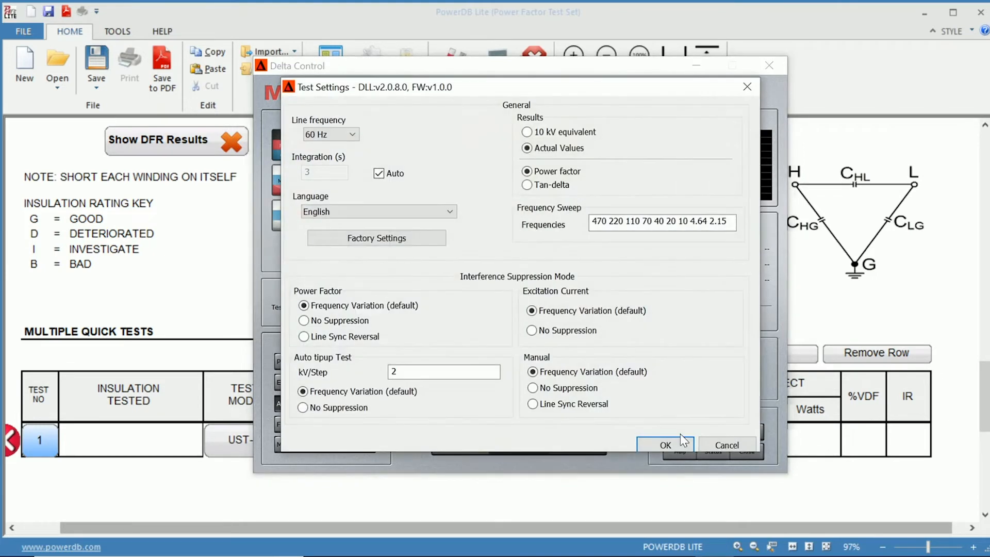
mouse_move(353, 275)
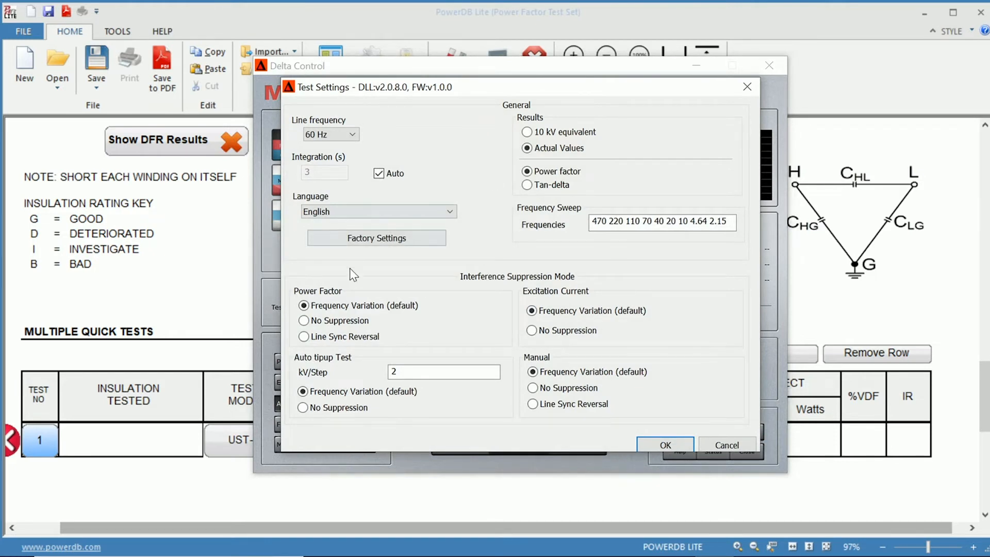
mouse_move(316, 365)
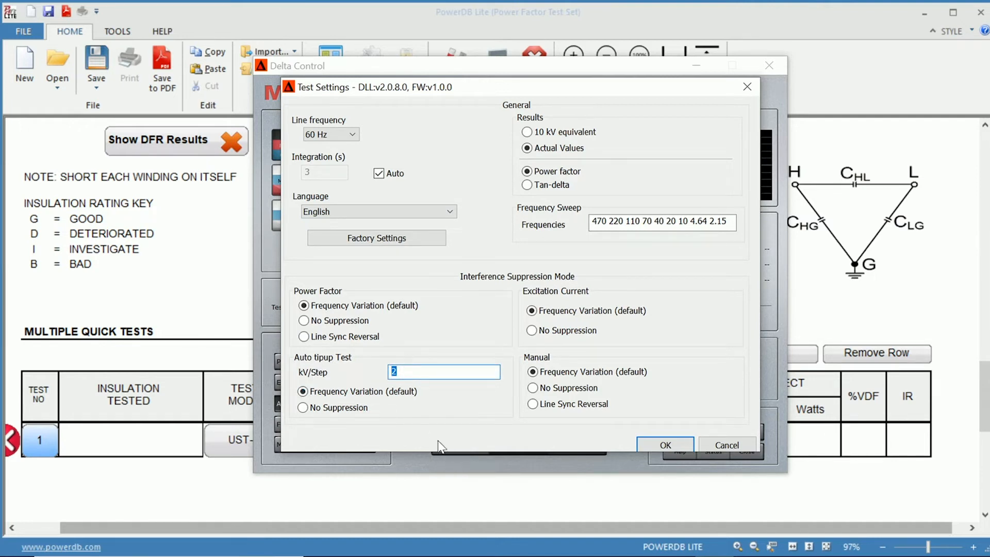
type("1")
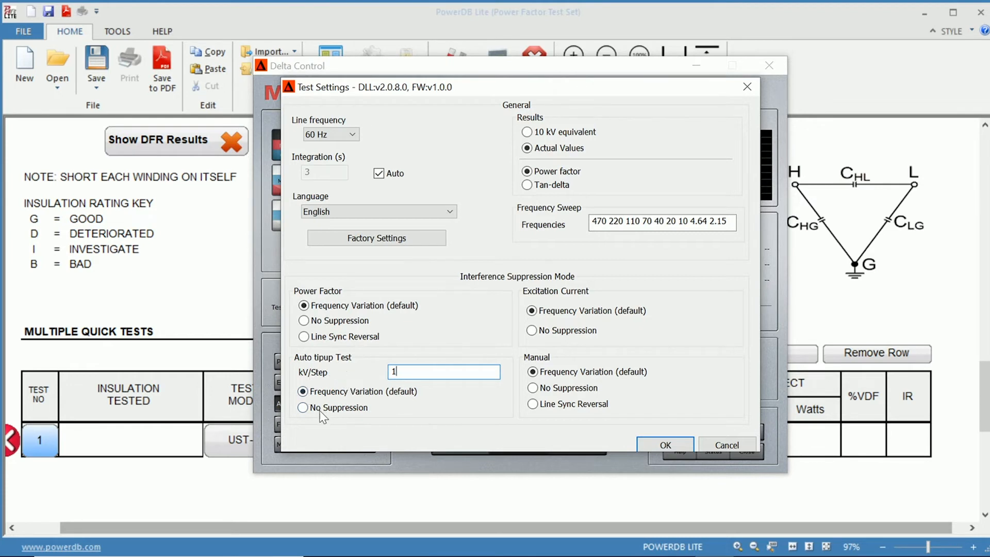
mouse_move(327, 417)
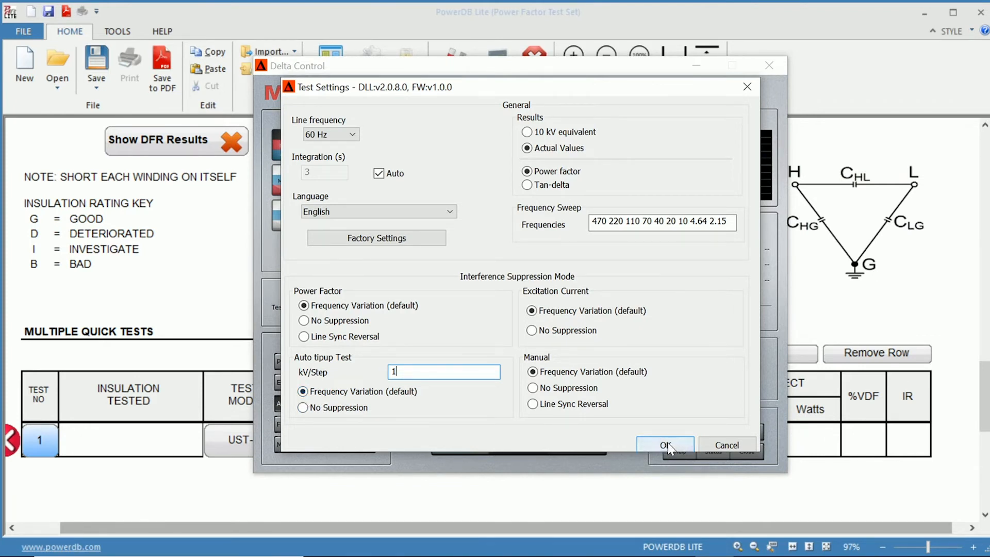
left_click(665, 446)
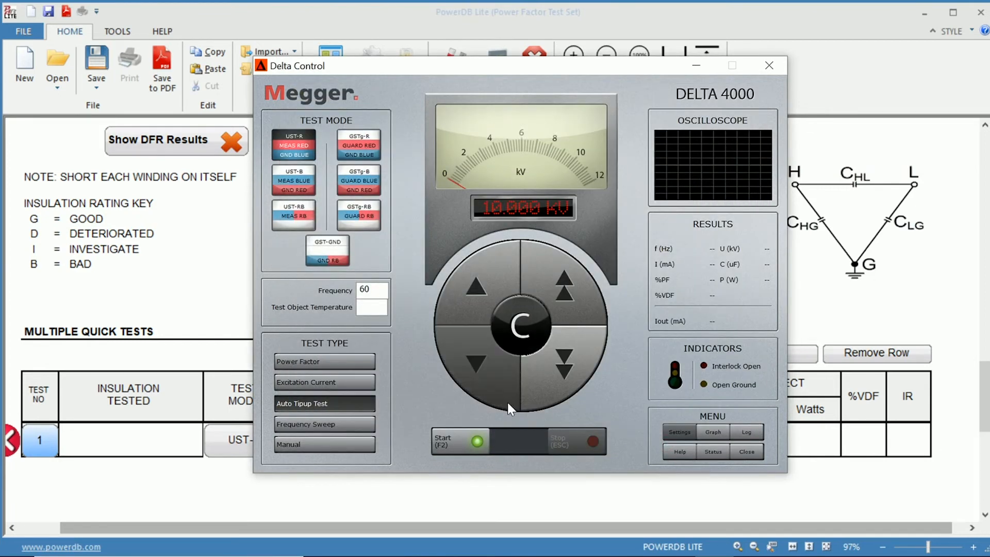
mouse_move(473, 443)
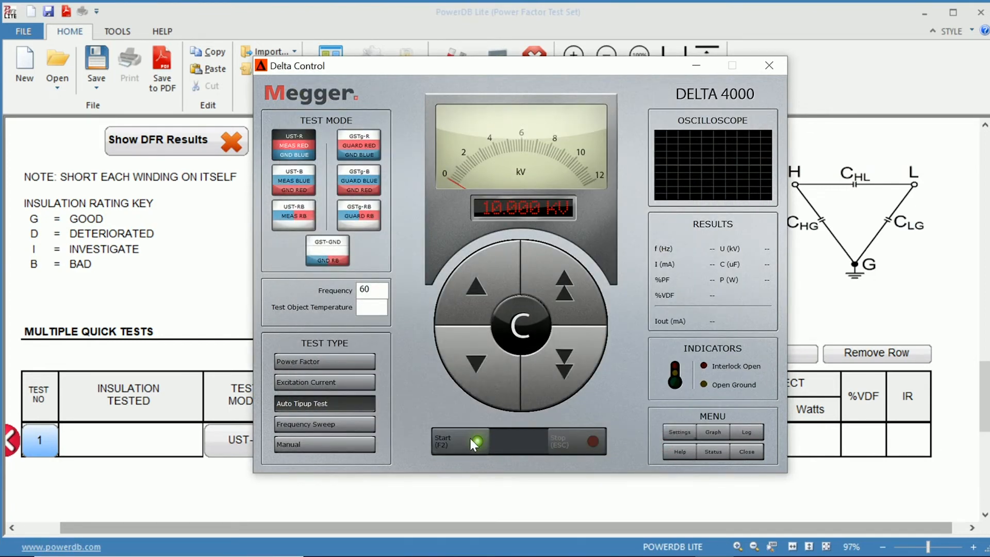
mouse_move(609, 413)
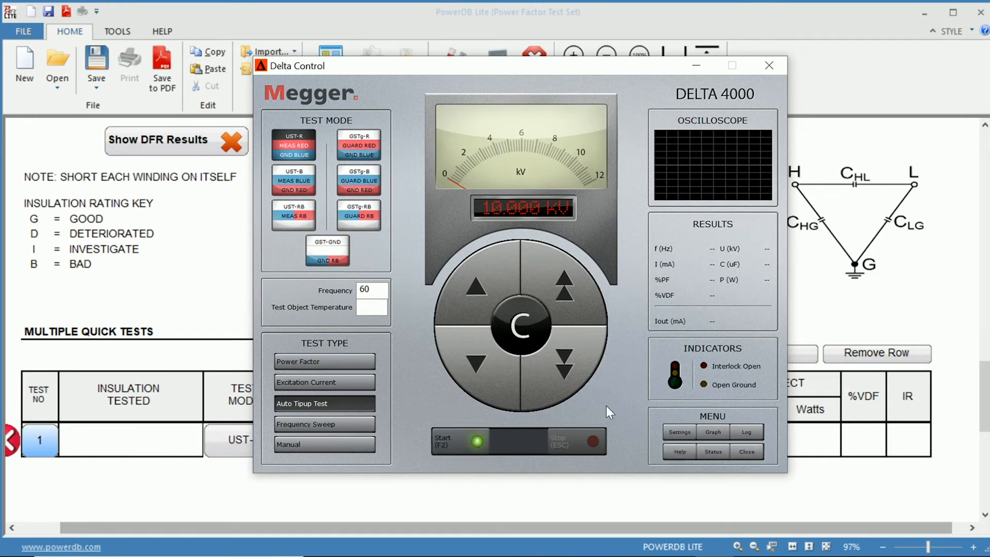
mouse_move(516, 440)
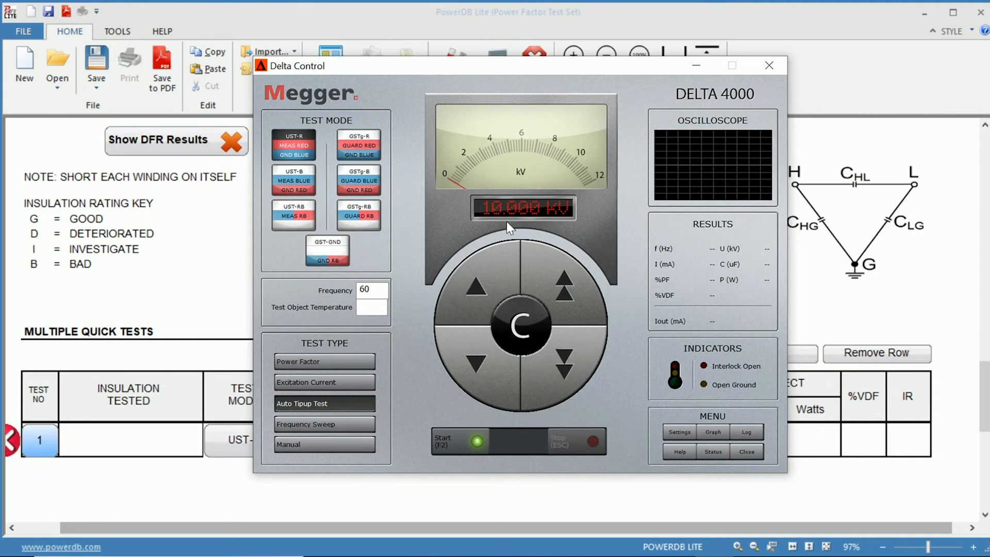
mouse_move(746, 433)
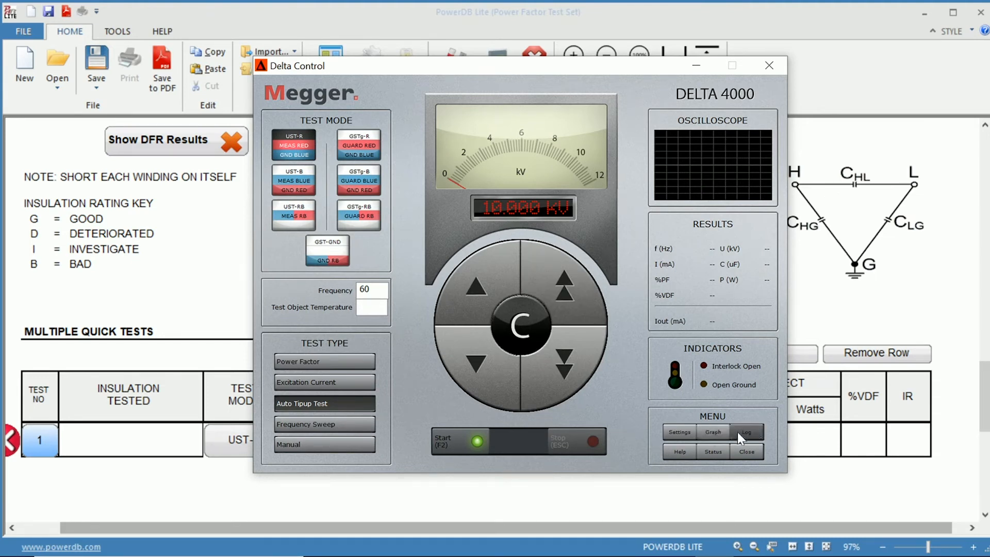
Step: Open the Graph window from the Delta Control menu
left_click(713, 432)
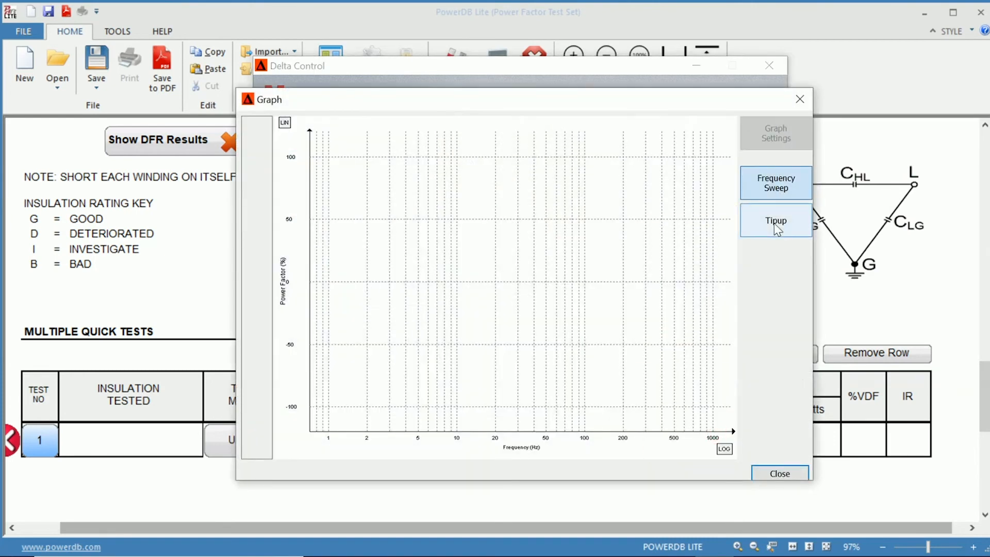
Step: Switch the graph to Tipup, power factor versus voltage from 0 to 10 kV
left_click(776, 221)
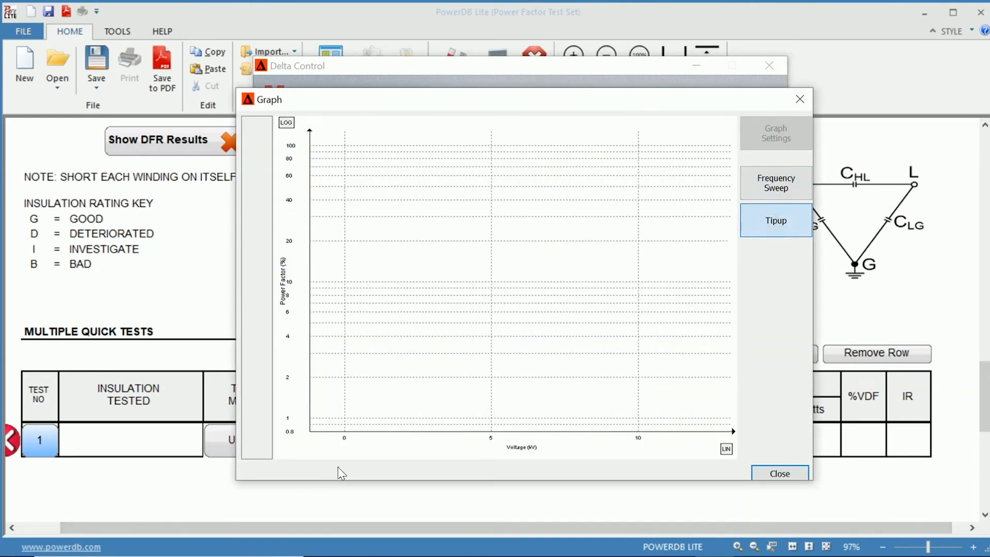
mouse_move(506, 435)
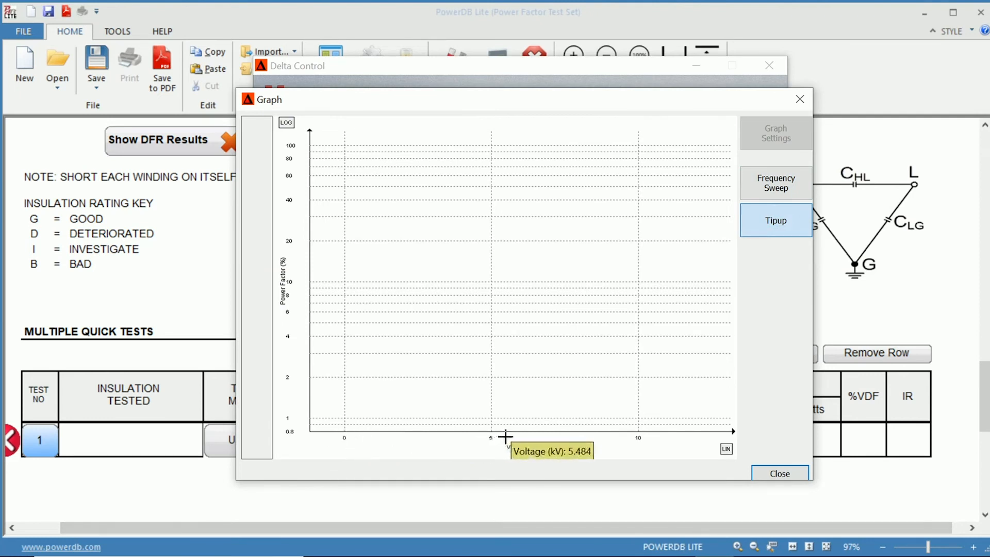
mouse_move(310, 238)
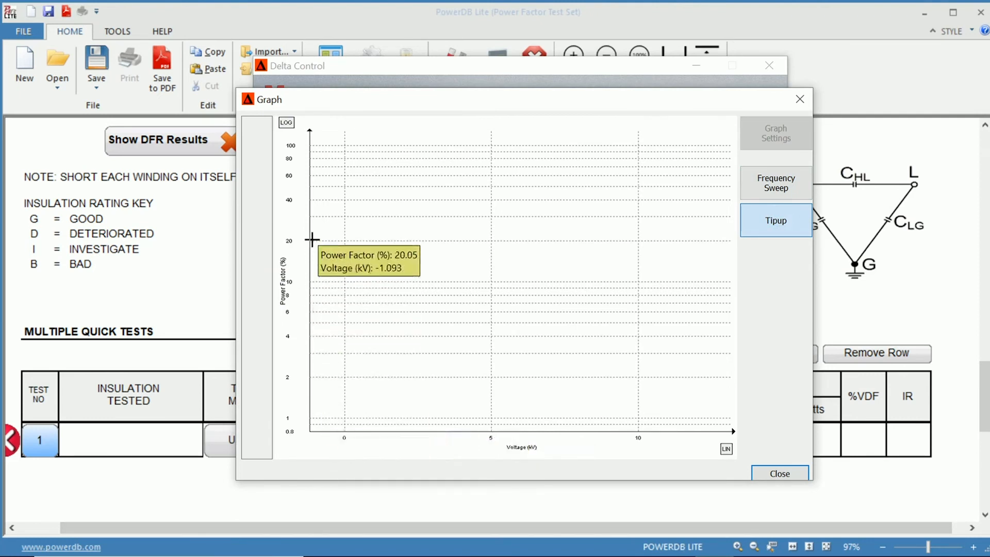
mouse_move(317, 409)
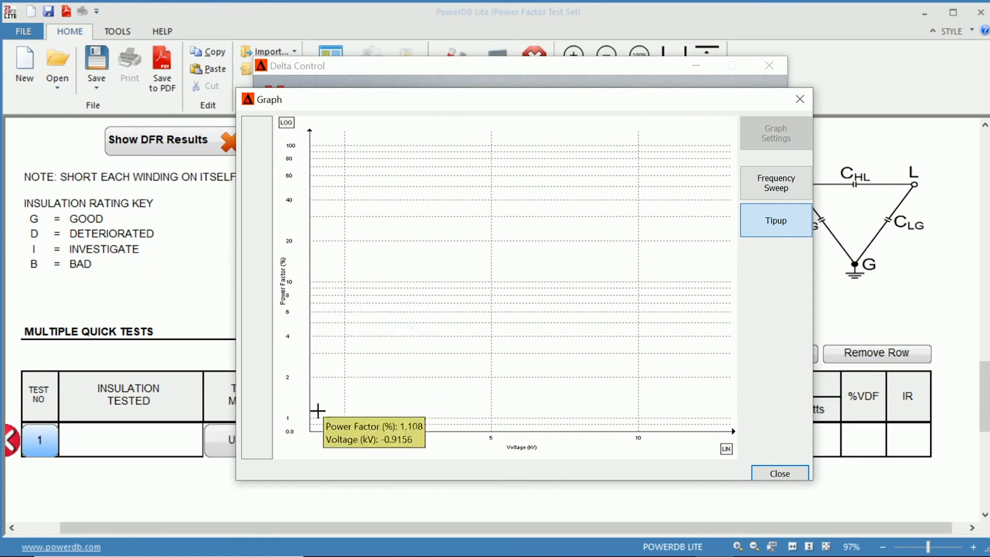
mouse_move(800, 99)
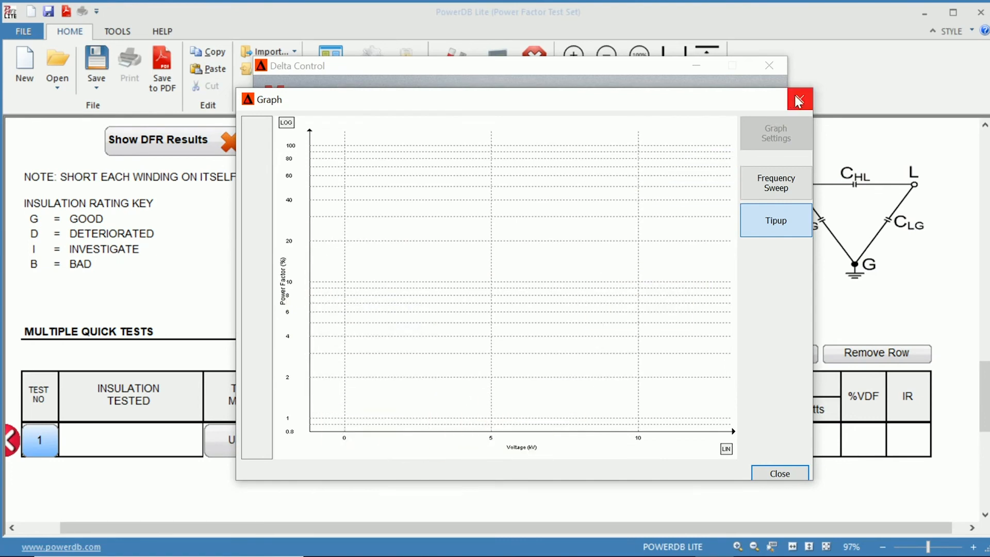